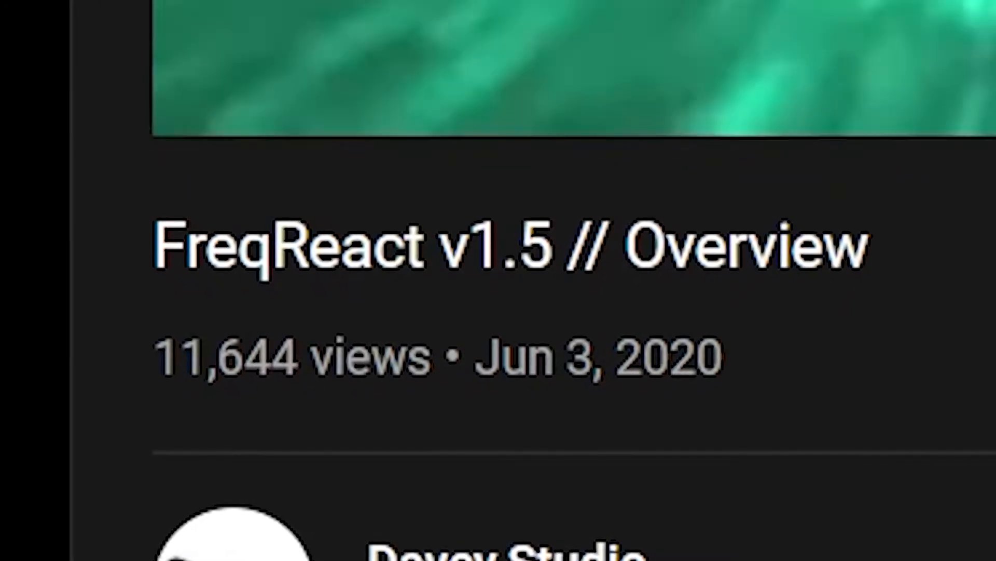
- Enable Time Remapping on the Mad Skill.avi gameplay layer, adding start and end keyframes
scroll(up, 3)
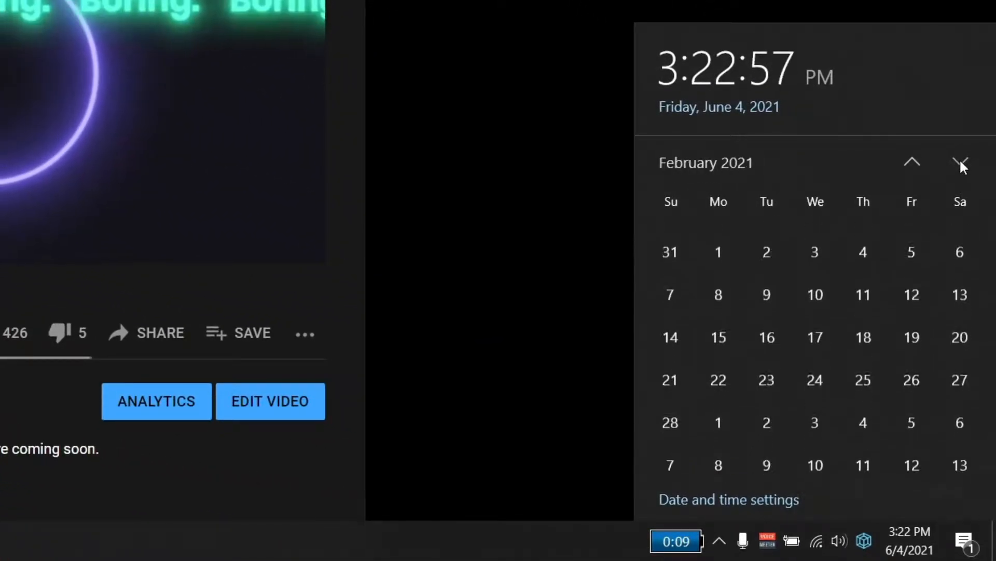
click(960, 163)
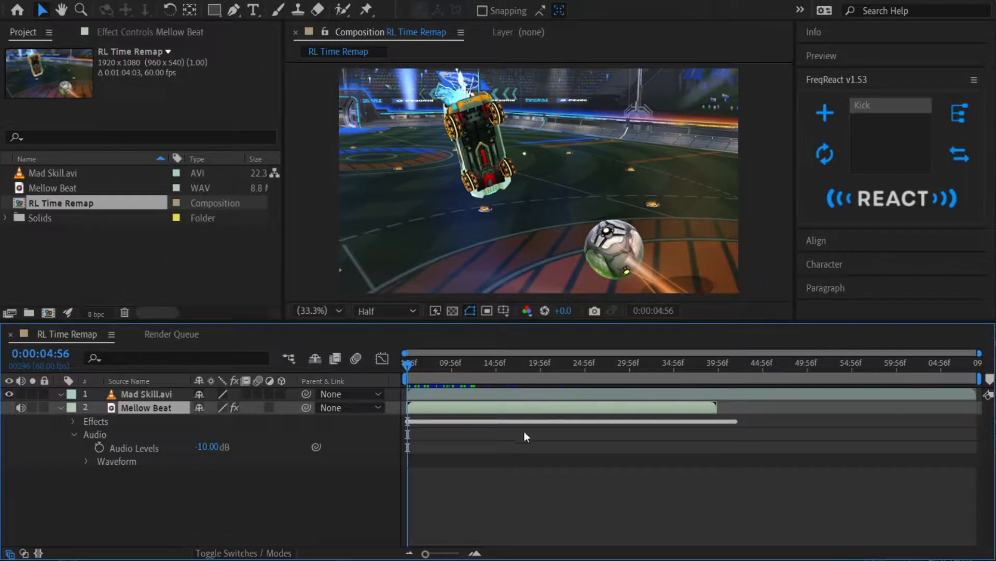
mouse_move(409, 365)
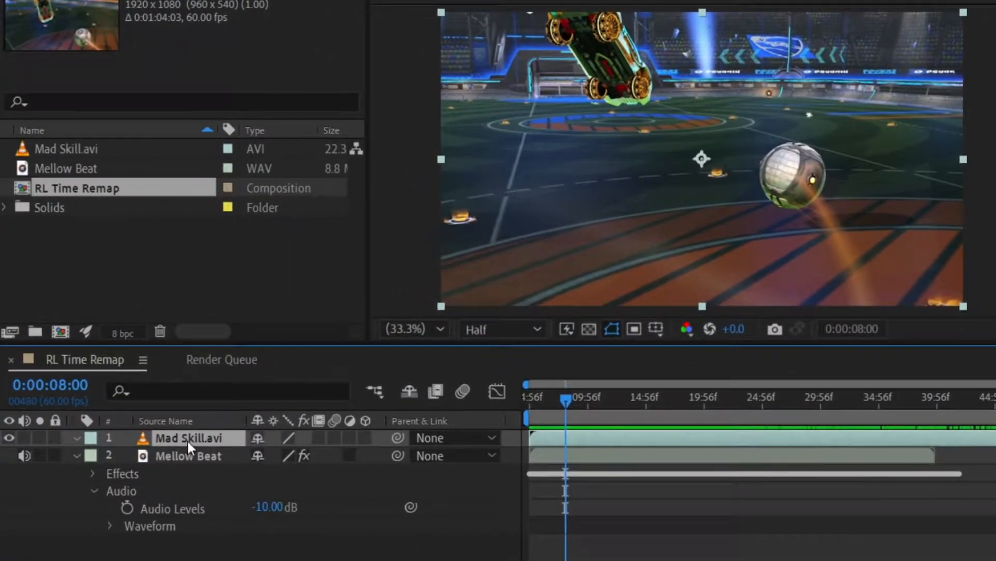
right_click(189, 437)
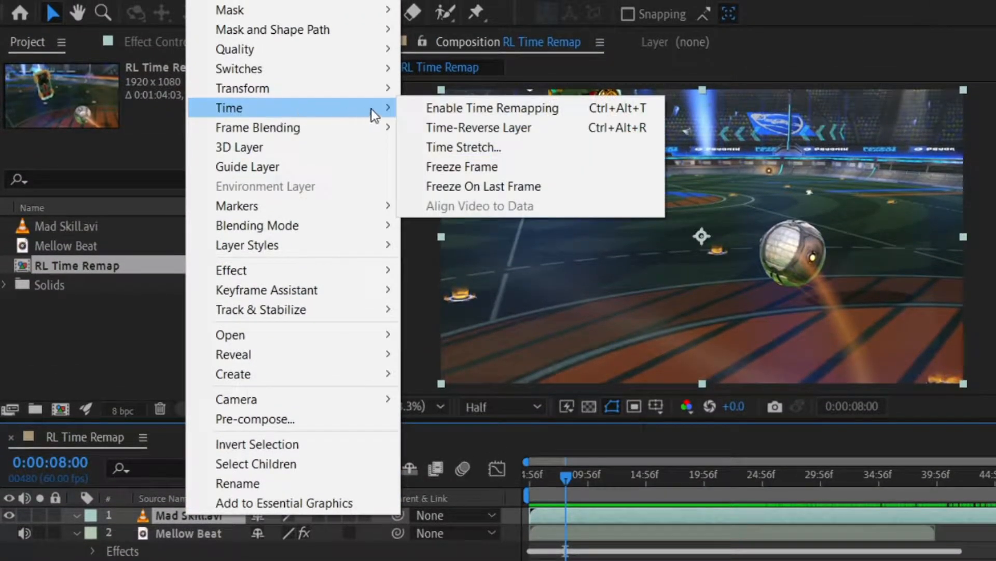
click(491, 107)
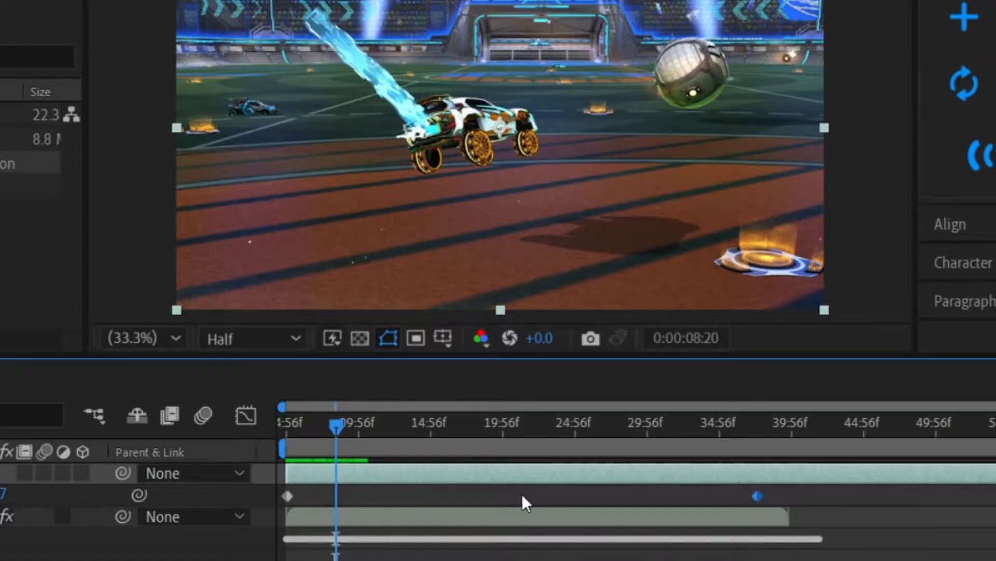
mouse_move(740, 508)
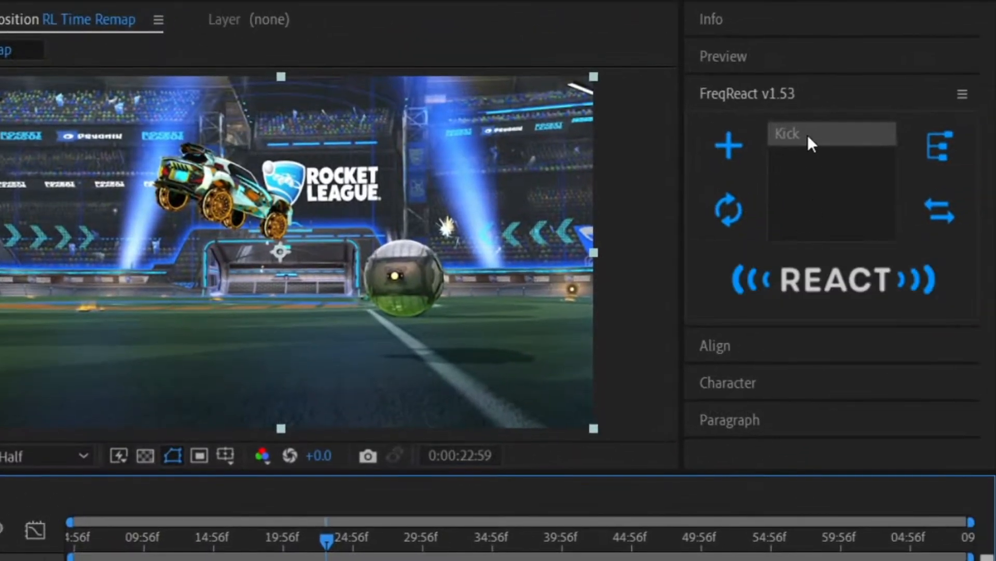
- Add the FreqReact #Pulse | Kick | Time Remap reactor to Mad Skill.avi
click(832, 279)
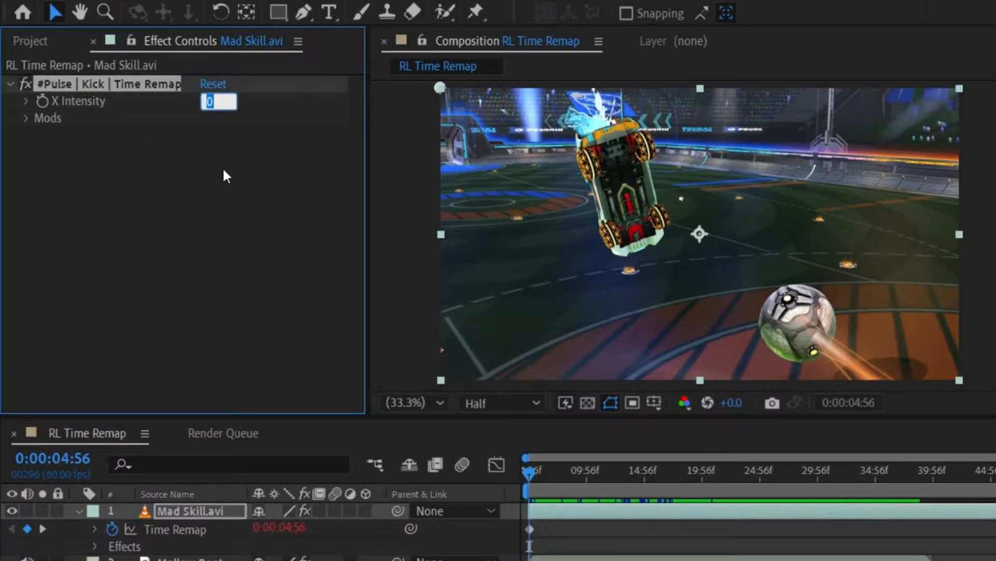
- Give the Kick pulse time-remap effect an X Intensity of 3, with the time near 23 seconds
text(10.00)
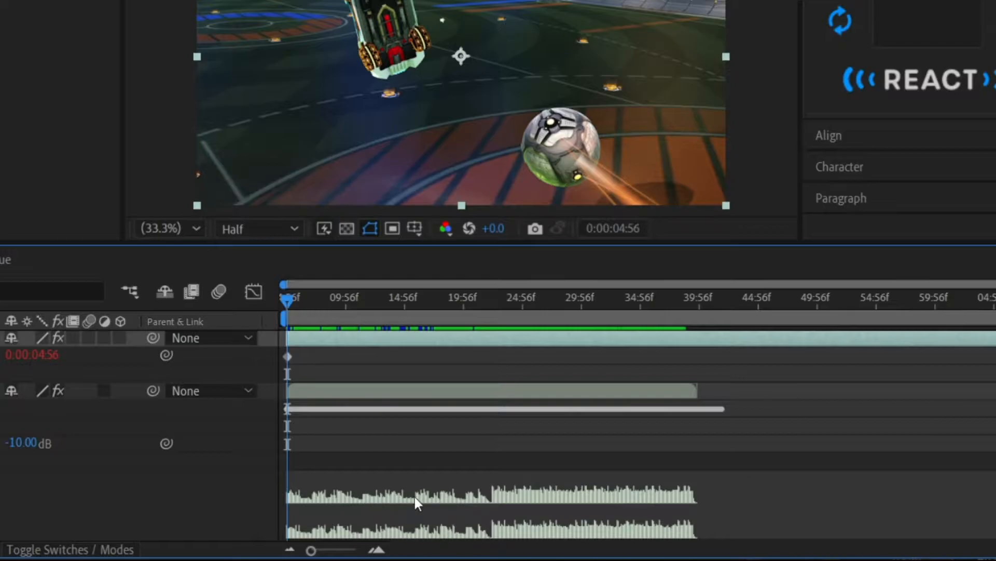
mouse_move(489, 507)
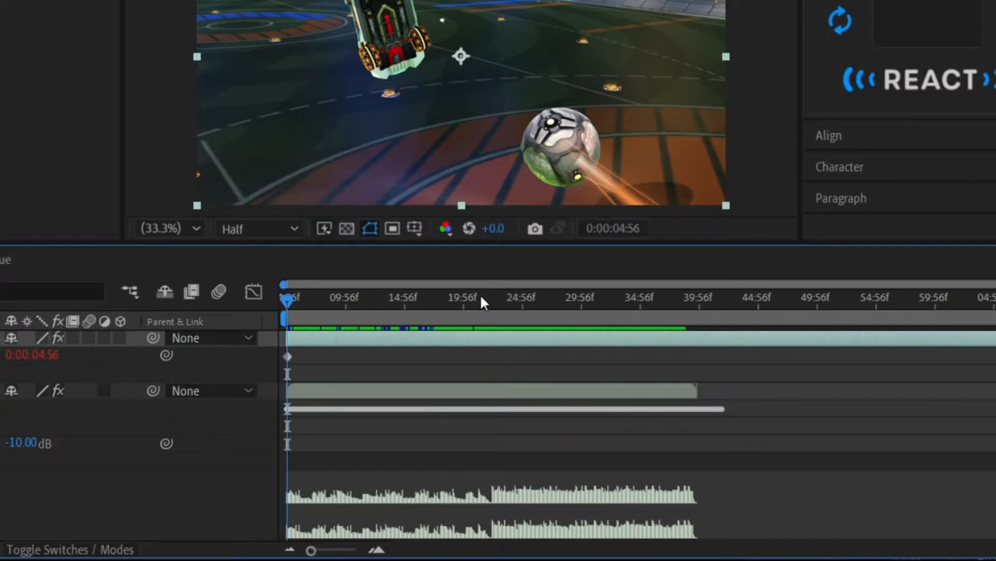
click(486, 297)
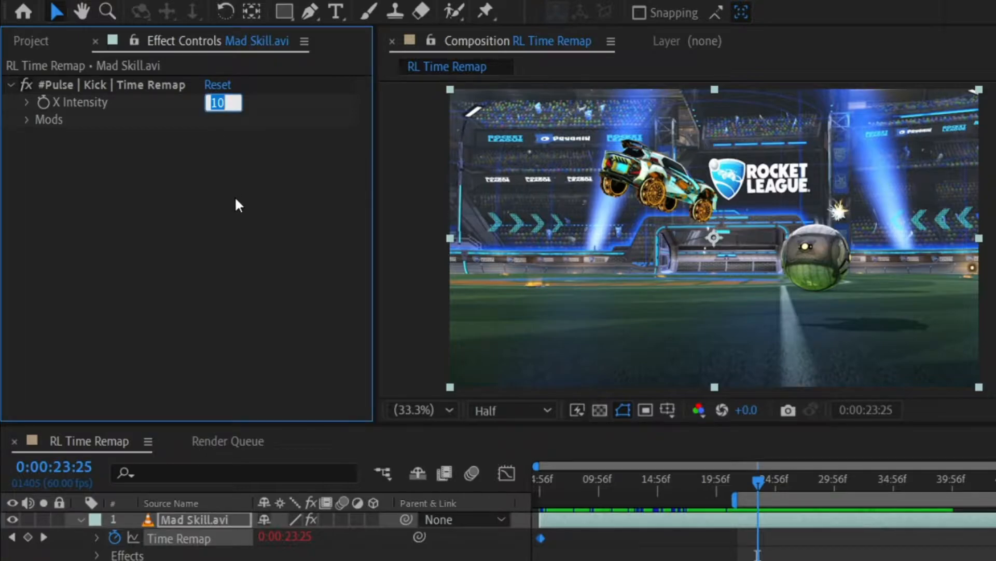
text(3)
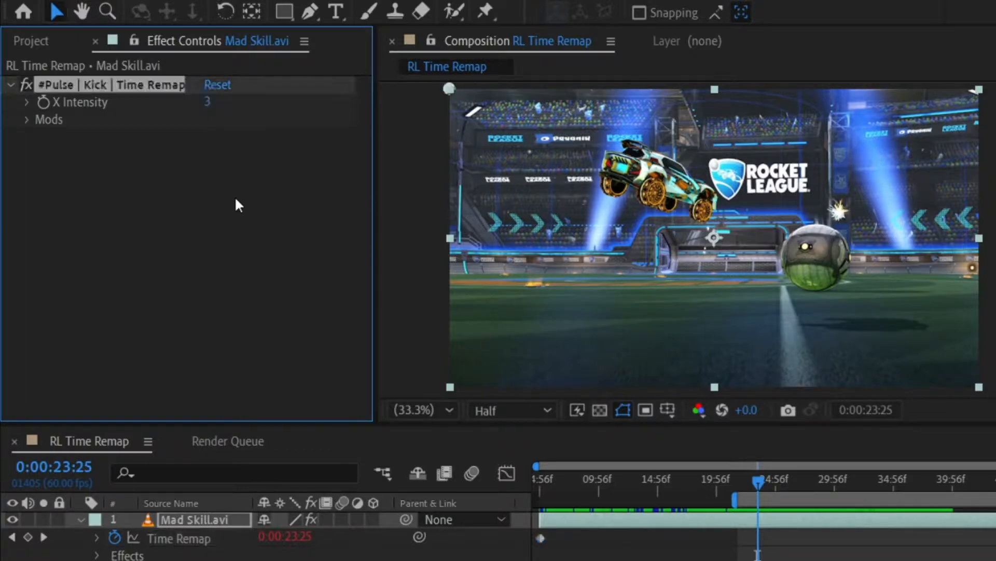
click(29, 119)
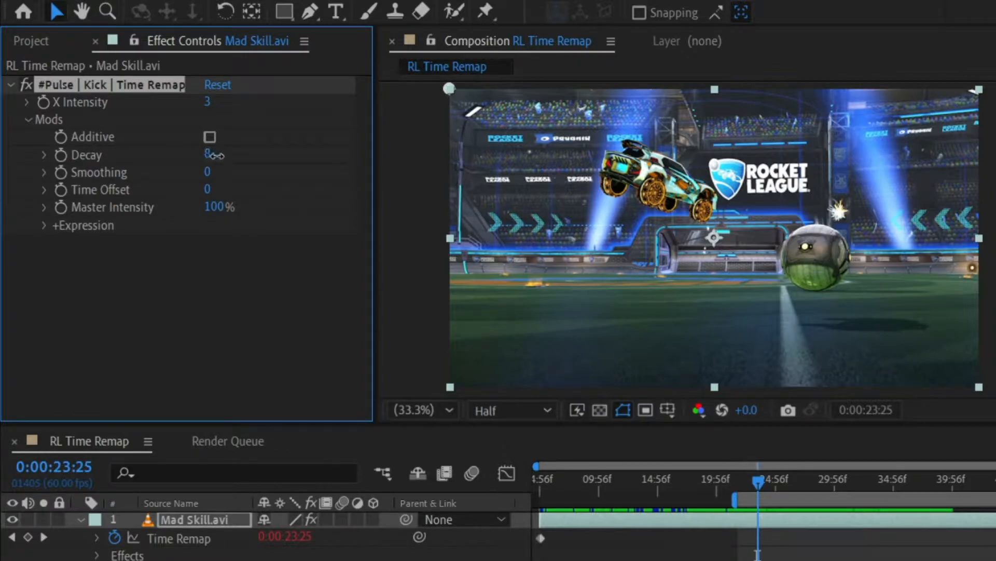
- Raise the Kick pulse effect's Decay from 8 to 57
drag(210, 153, 254, 153)
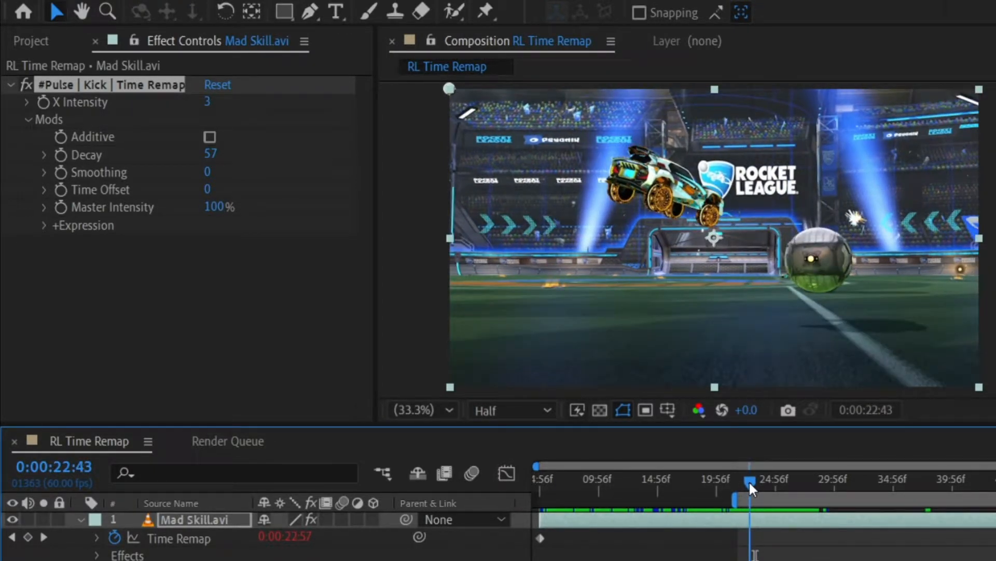
mouse_move(754, 486)
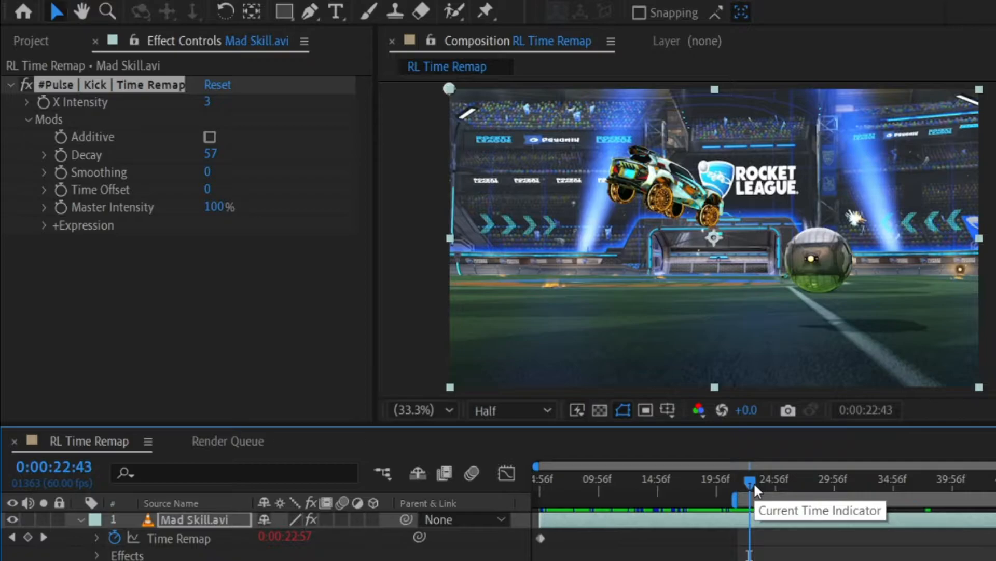
mouse_move(140, 248)
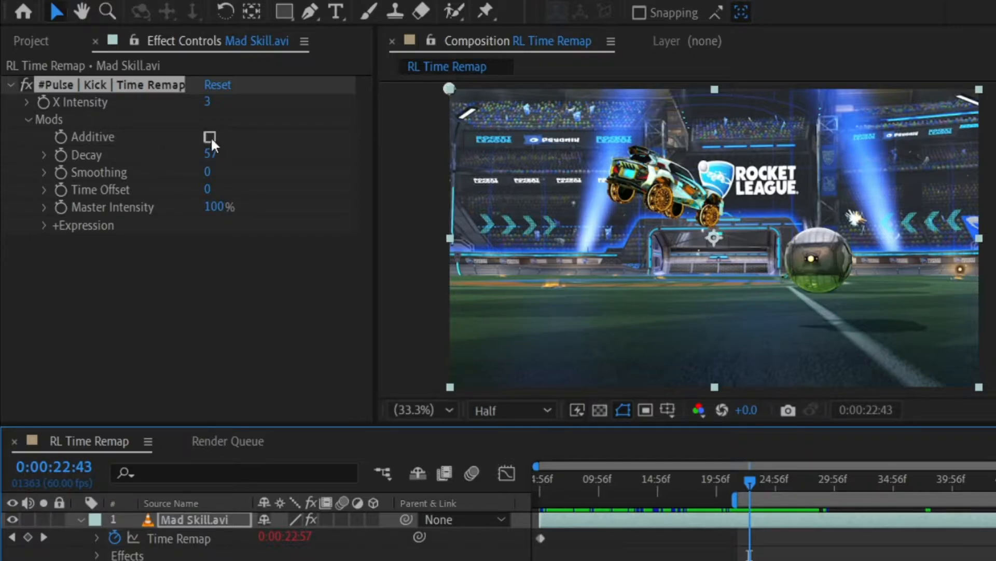
- Make the Kick pulse Additive and raise its Decay to 65
click(210, 136)
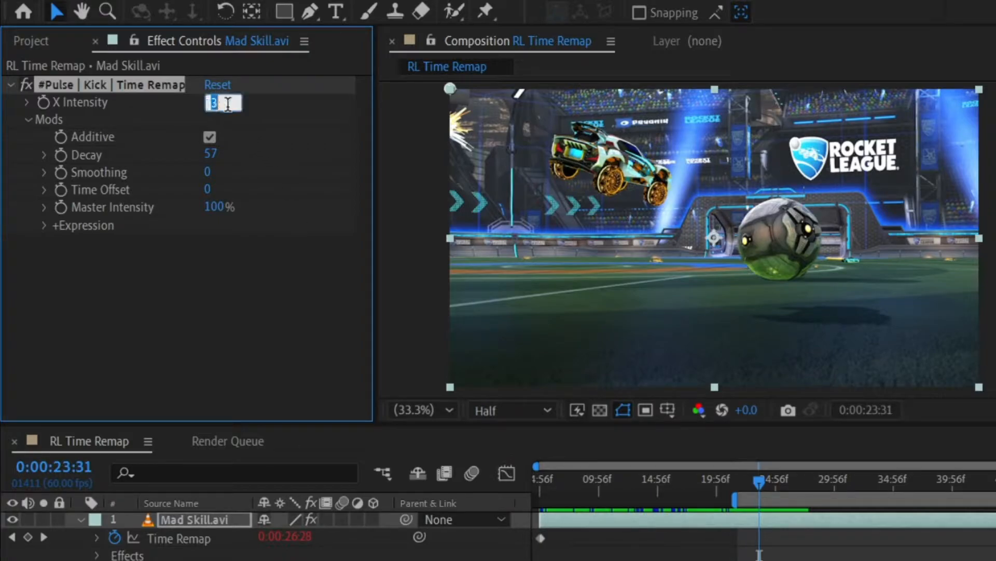
mouse_move(298, 149)
text(4)
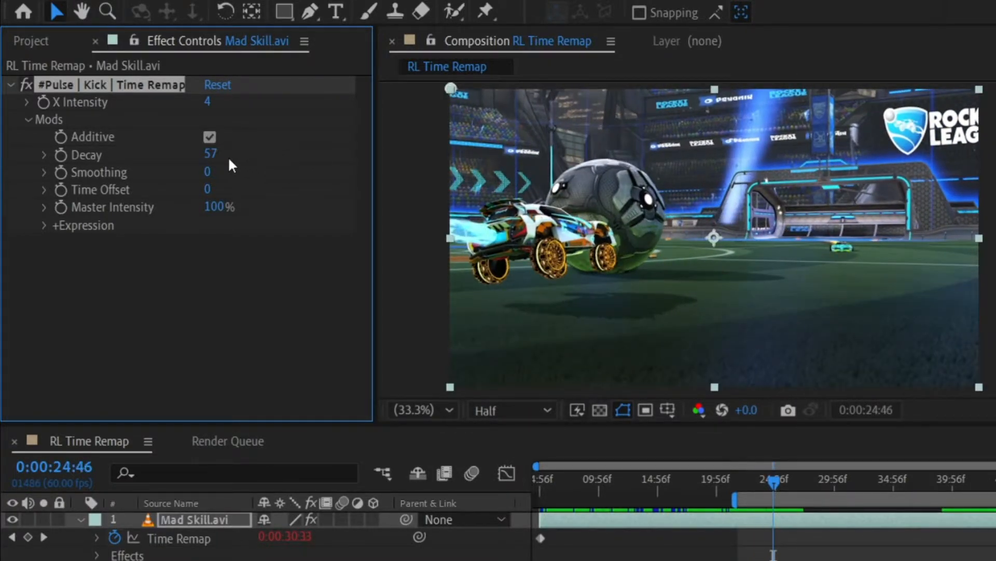
drag(206, 153, 212, 153)
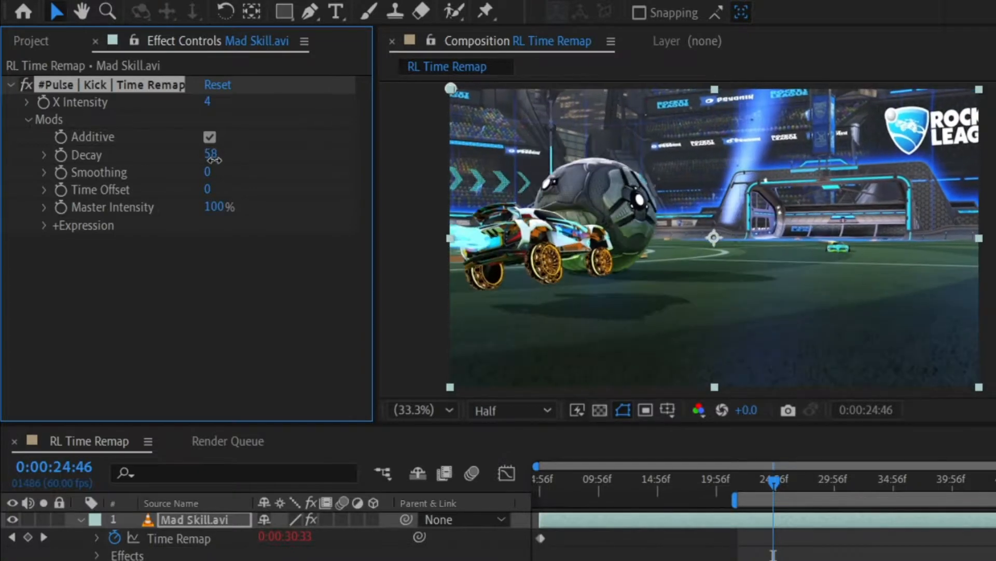
double_click(212, 155)
text(65)
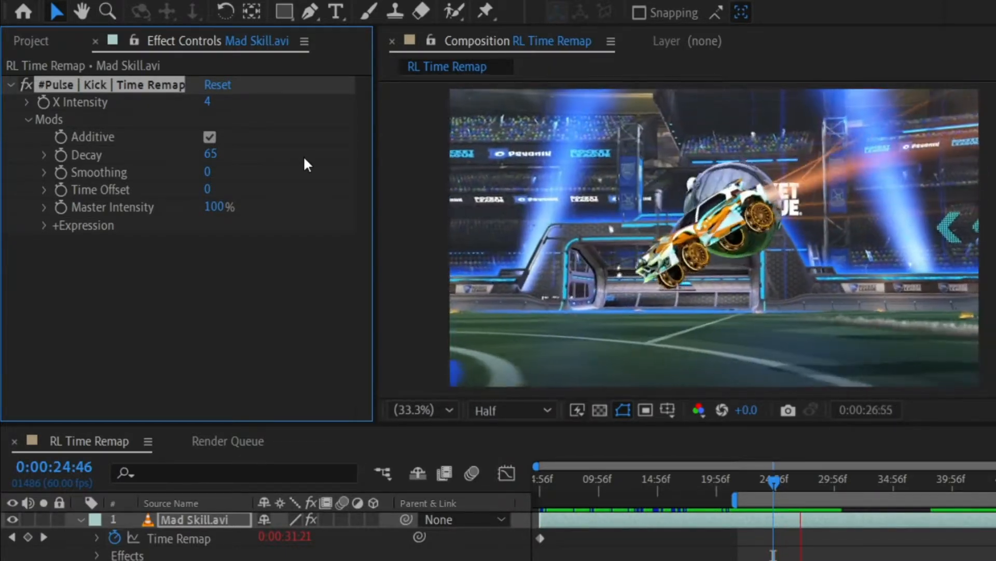
click(826, 478)
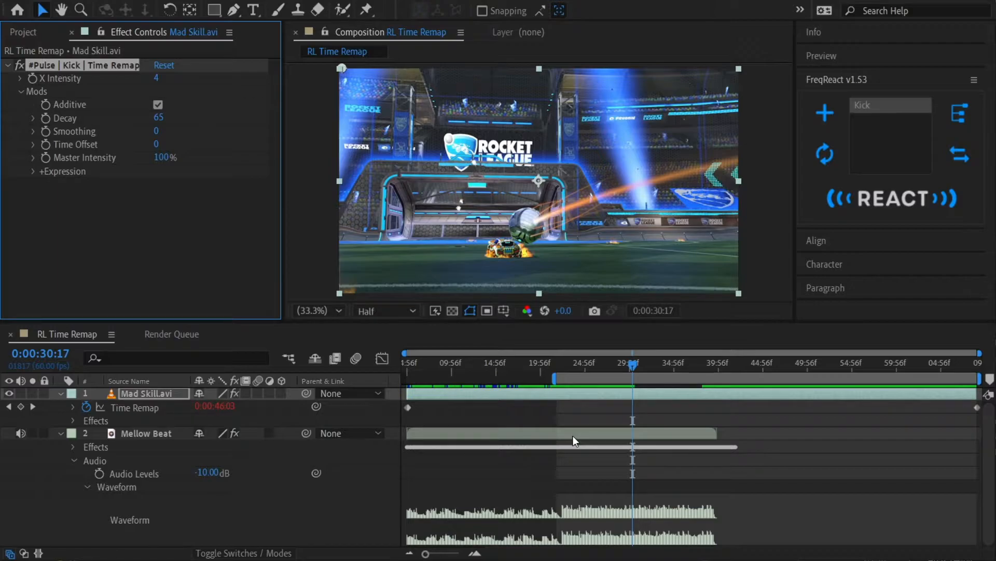
mouse_move(531, 367)
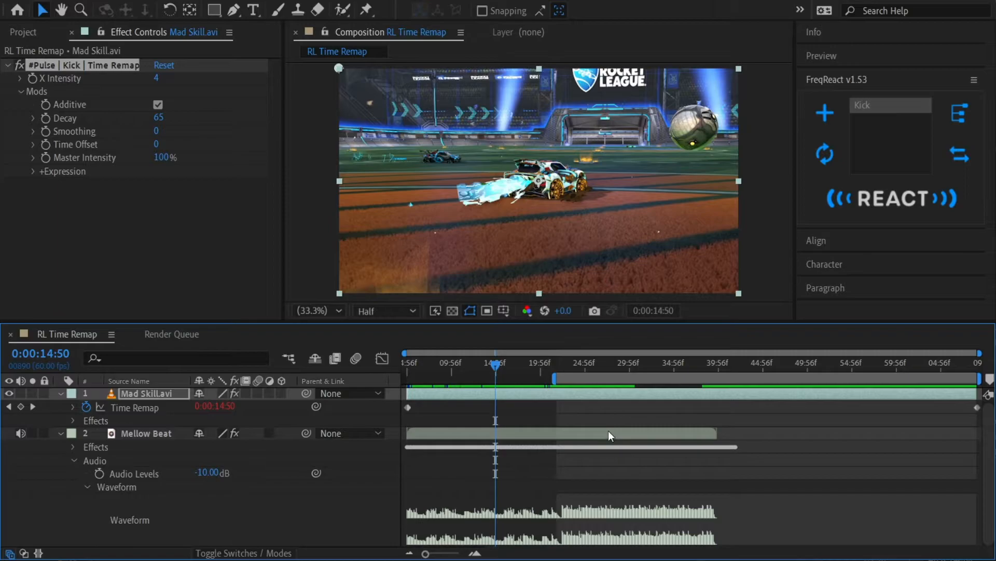
- Reveal the Mellow Beat layer's audio waveform beneath the gameplay clip
click(151, 433)
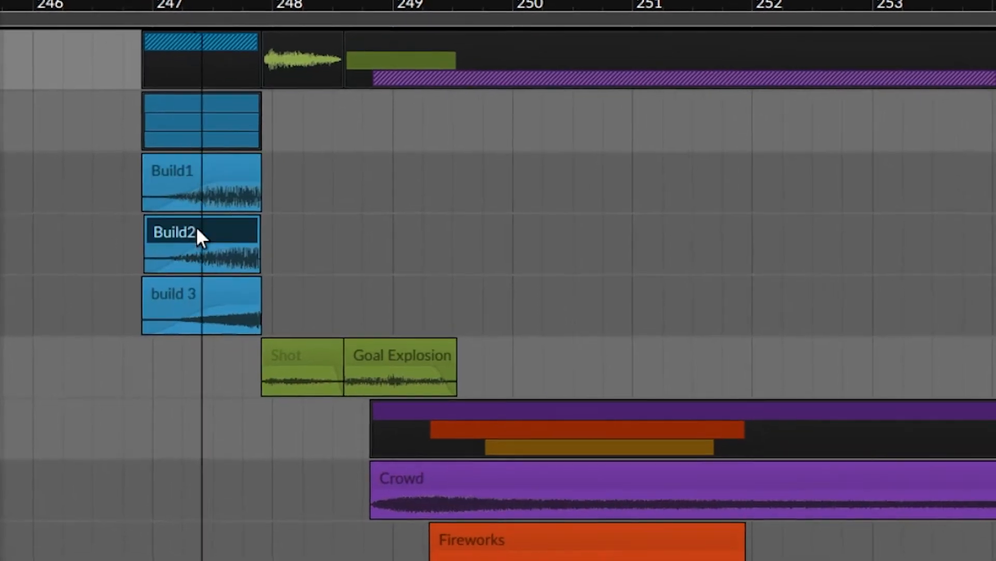
- Scroll the Bitwig arranger to the Build, Shot, Goal Explosion, Crowd and Fireworks clips
scroll(down, 3)
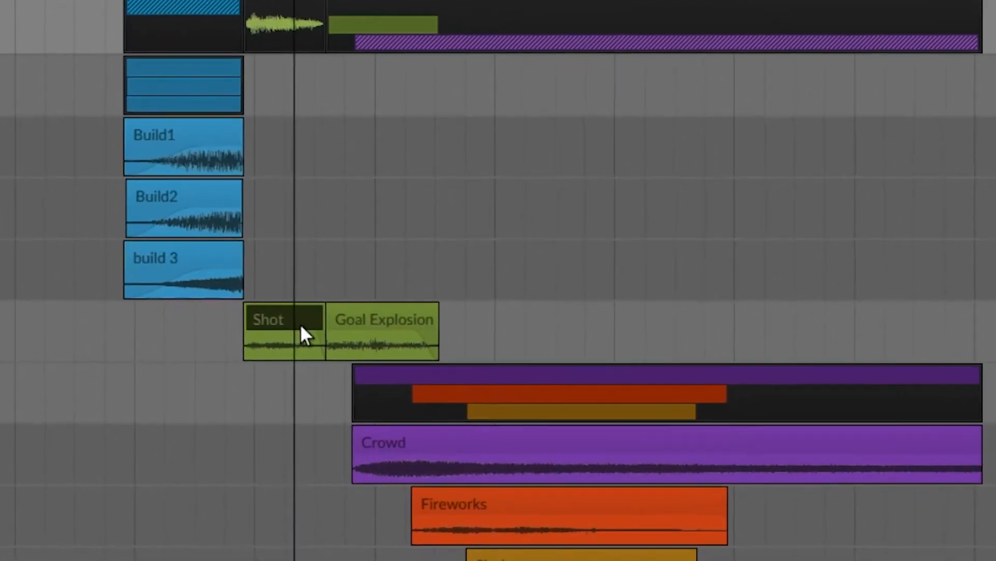